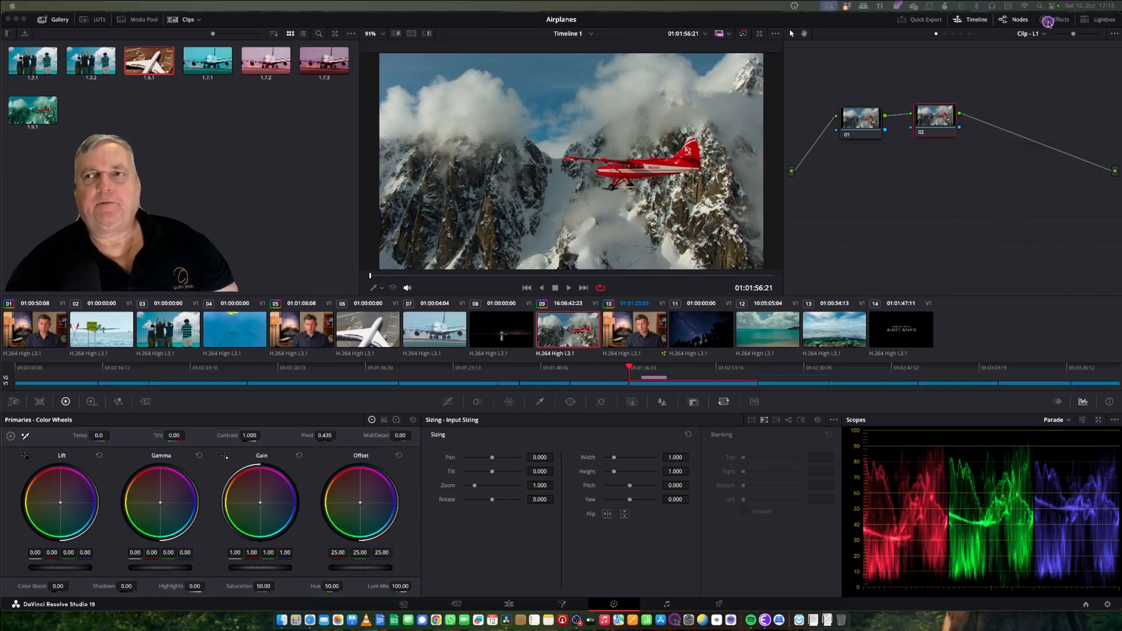
- Drag Retouch4me Dodge Burn OFX from the Effects library onto the airplane clip's node 02
{"action": "left_click", "coordinate": [1059, 19]}
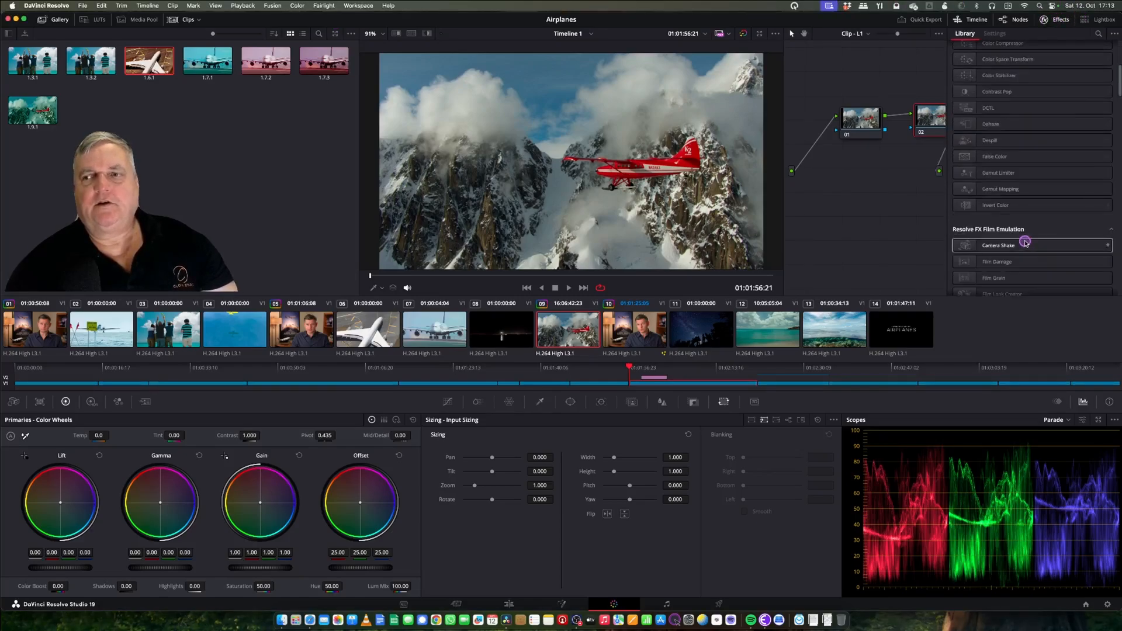
{"action": "scroll", "scroll_direction": "down", "scroll_amount": 3}
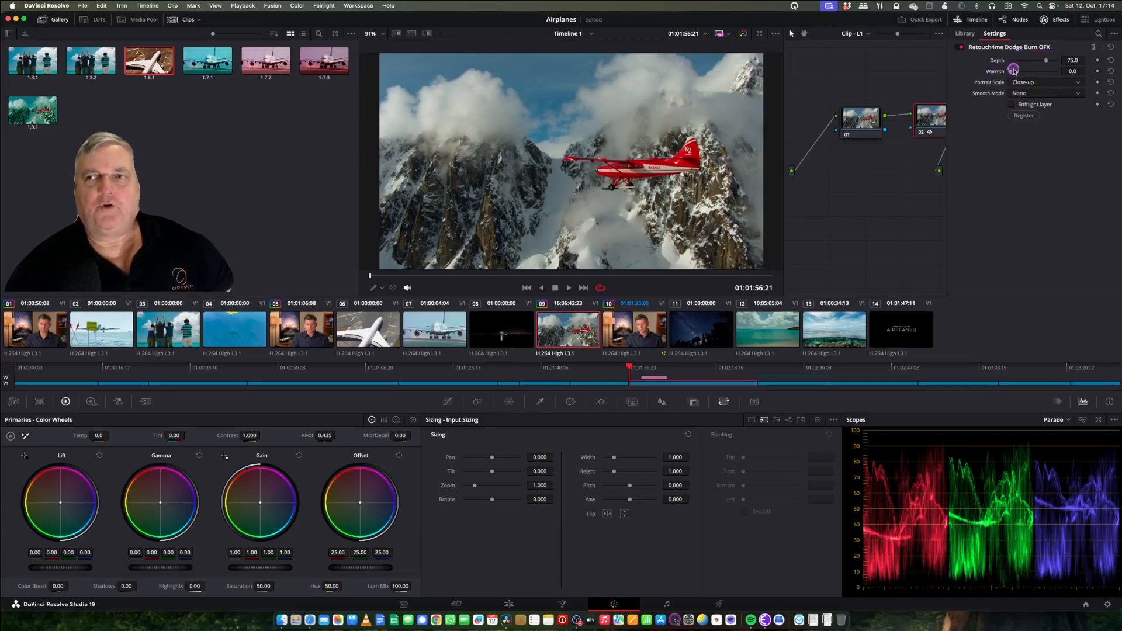
{"action": "left_click_drag", "start_coordinate": [1013, 71], "coordinate": [1042, 70]}
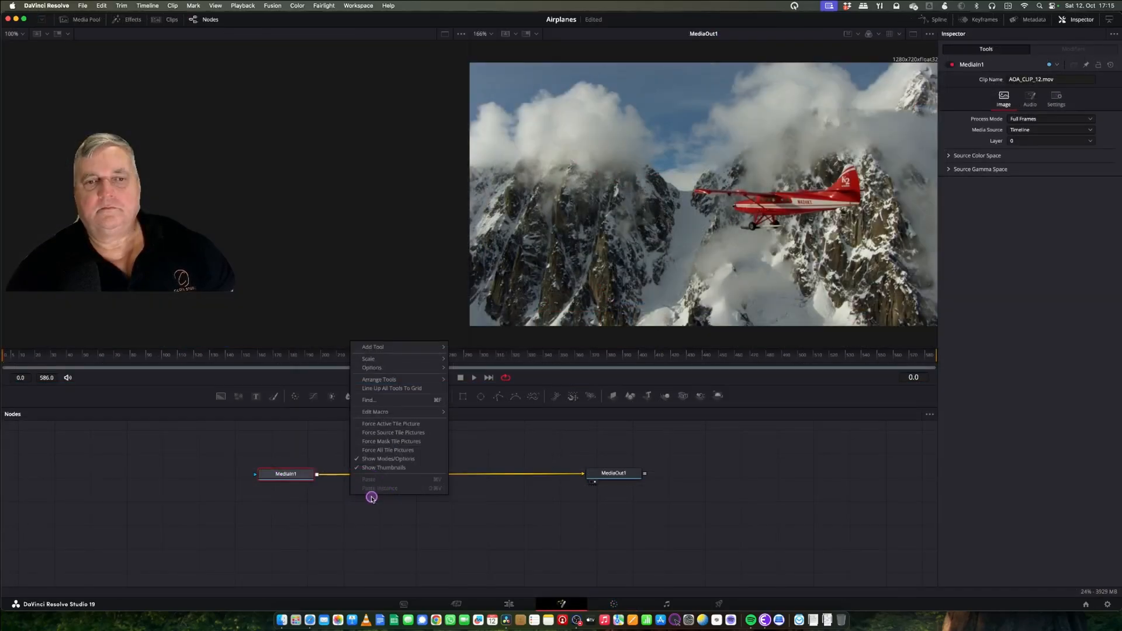
{"action": "mouse_move", "coordinate": [373, 347]}
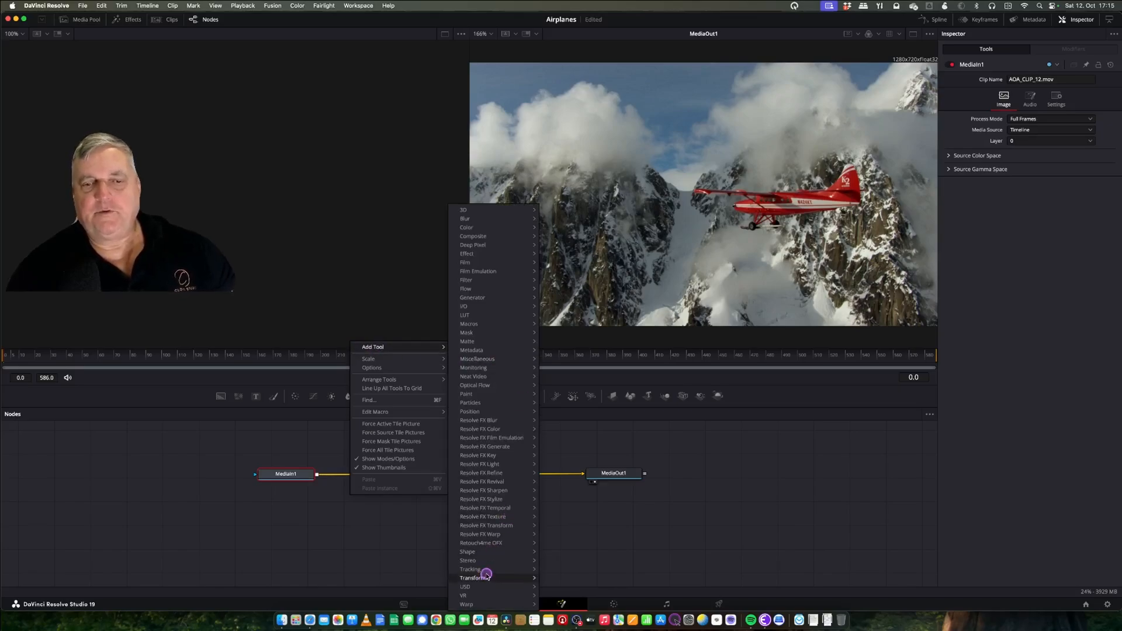
{"action": "mouse_move", "coordinate": [494, 456]}
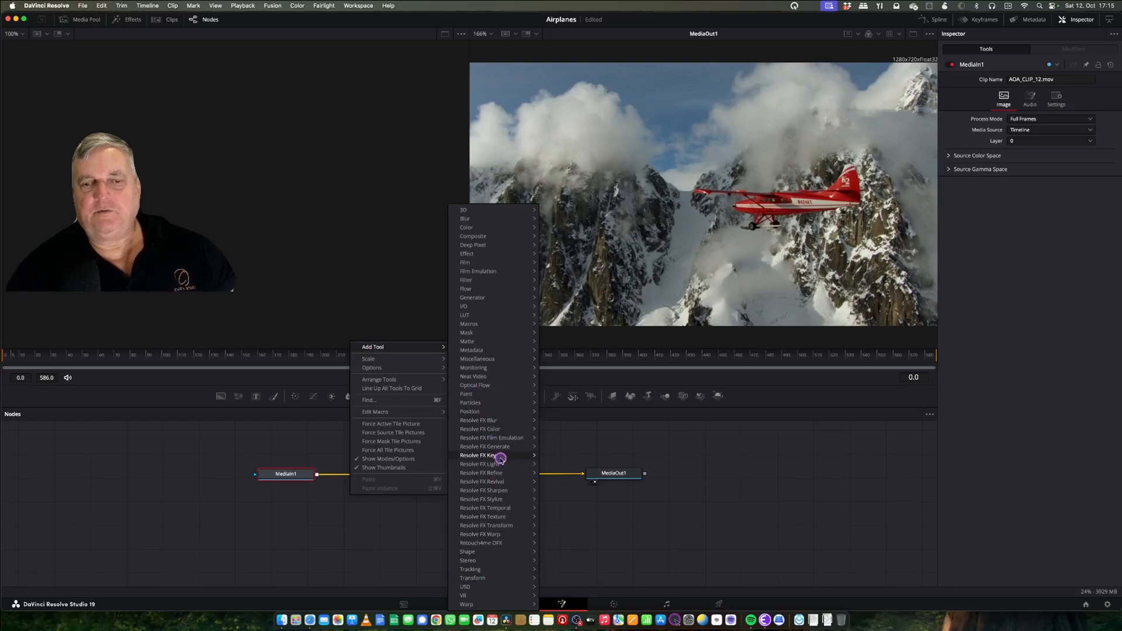
{"action": "mouse_move", "coordinate": [477, 463]}
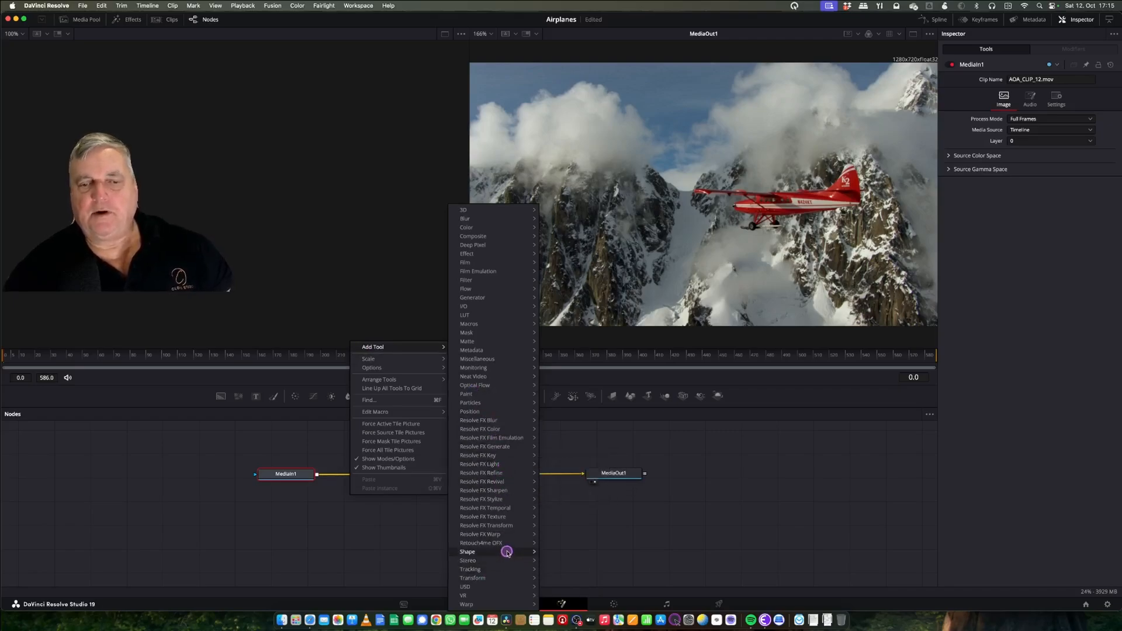
{"action": "mouse_move", "coordinate": [492, 542]}
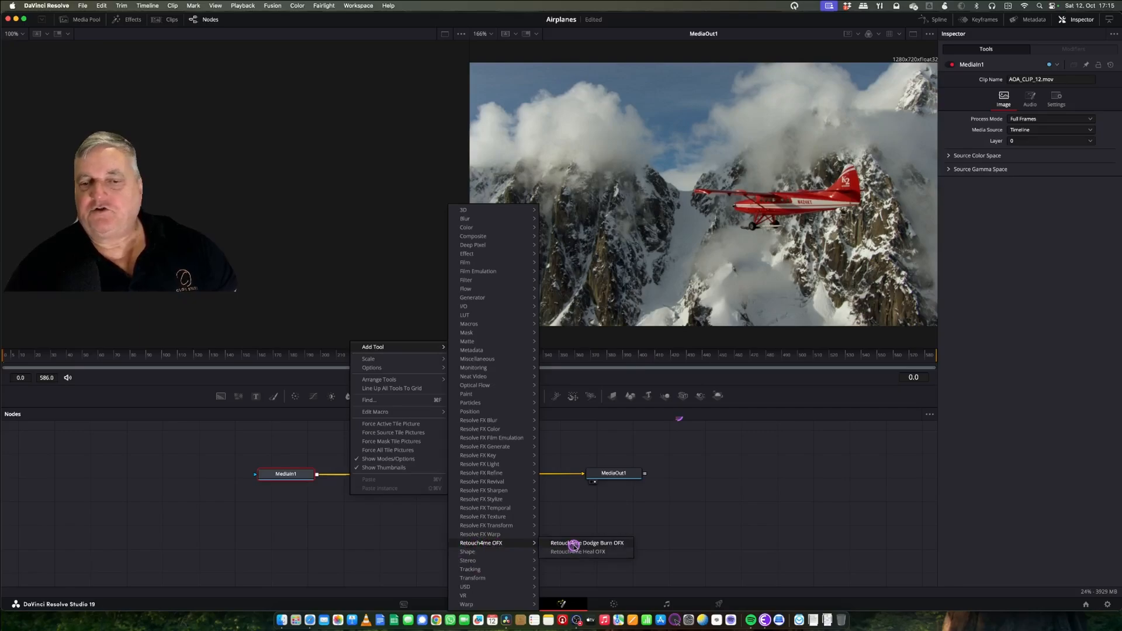
- Add a Retouch4me Dodge Burn OFX tool in Fusion and move it above the connection
{"action": "left_click", "coordinate": [587, 543]}
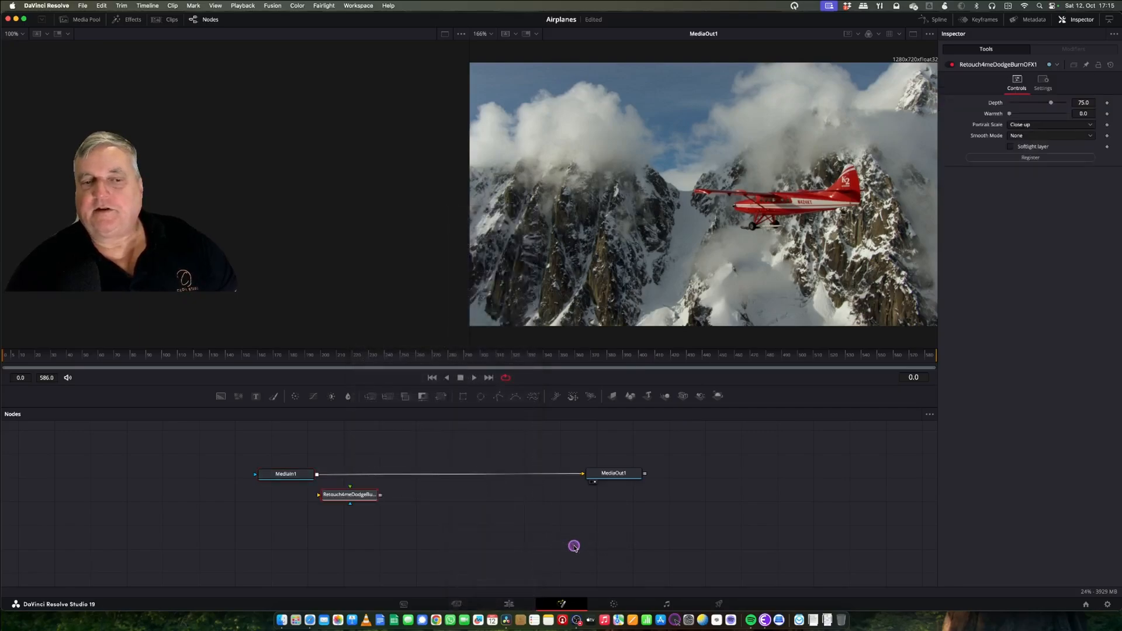
{"action": "left_click", "coordinate": [348, 495]}
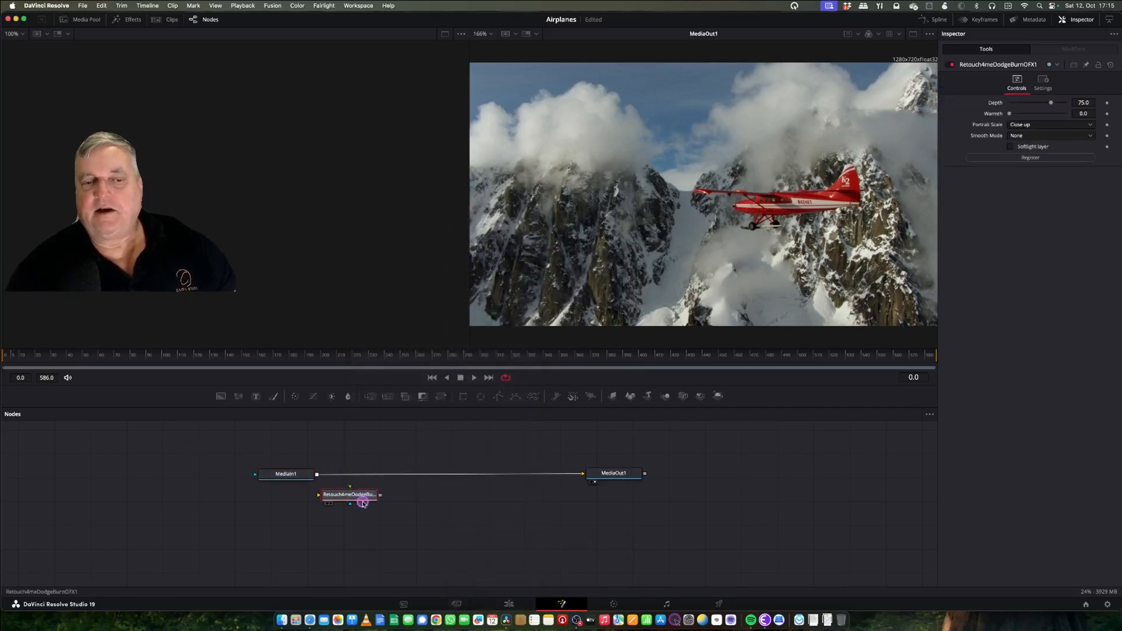
{"action": "left_click_drag", "start_coordinate": [361, 494], "coordinate": [363, 436]}
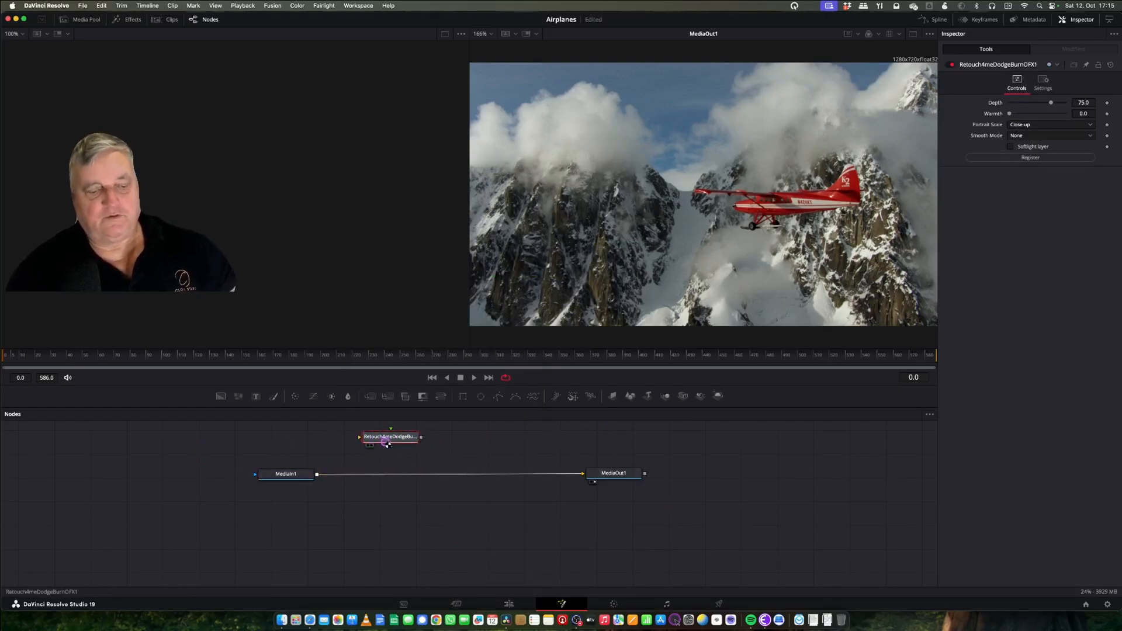
{"action": "left_click", "coordinate": [390, 437]}
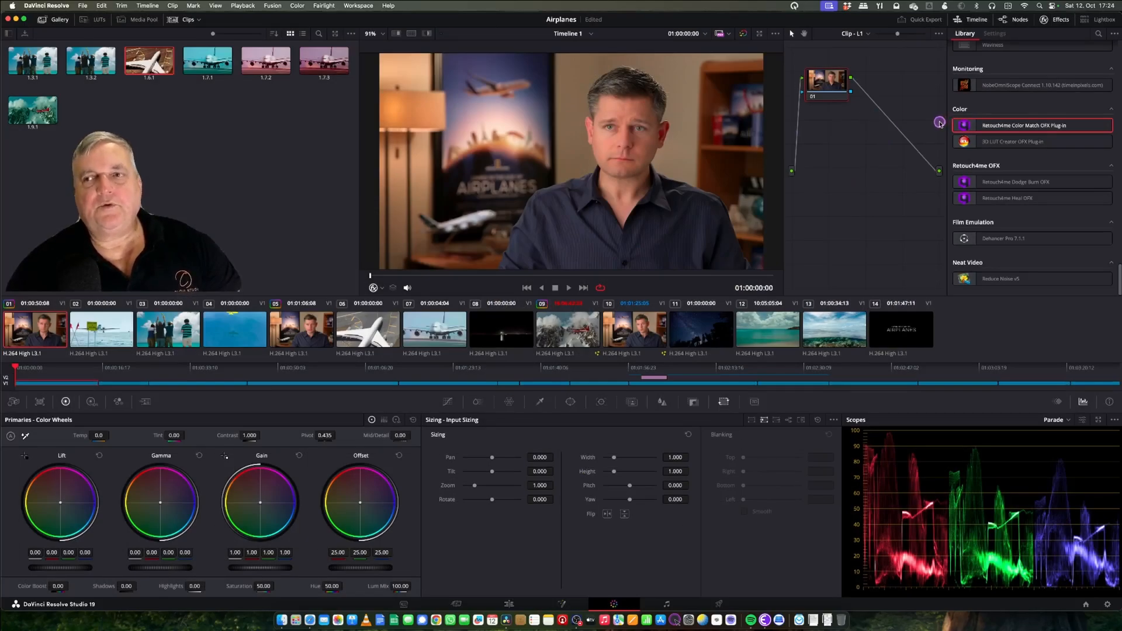
{"action": "mouse_move", "coordinate": [890, 123]}
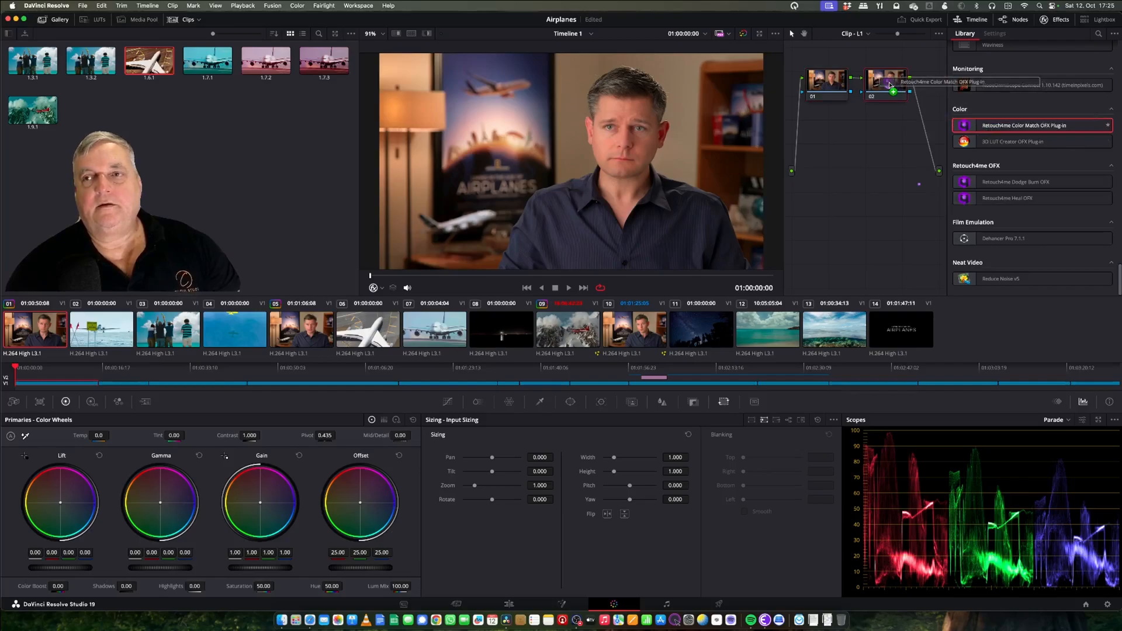
- On the interview clip's node, set Dodge Burn depth 96.3, raise warmth, and choose Half-length portrait scale
{"action": "left_click", "coordinate": [994, 33]}
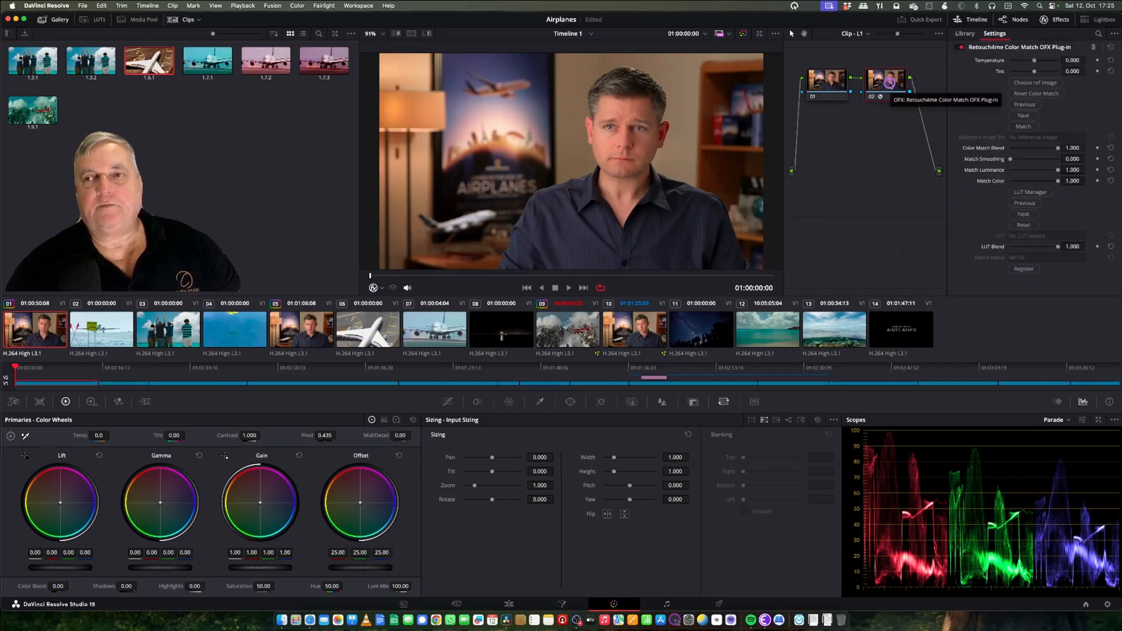
{"action": "left_click", "coordinate": [886, 78]}
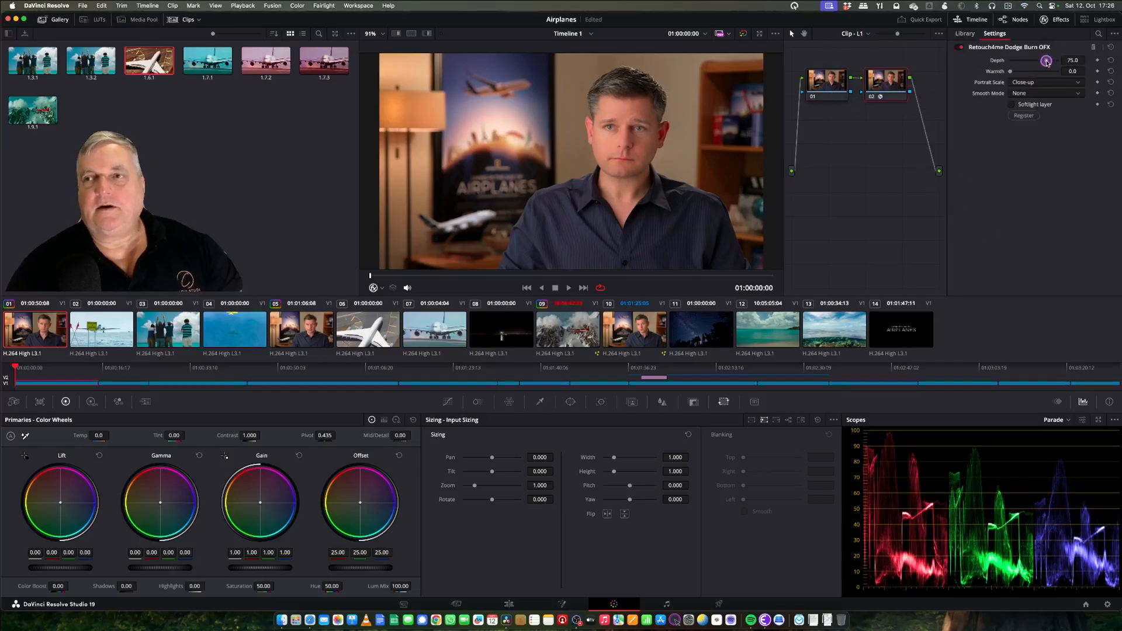
{"action": "left_click_drag", "start_coordinate": [1010, 71], "coordinate": [1022, 71]}
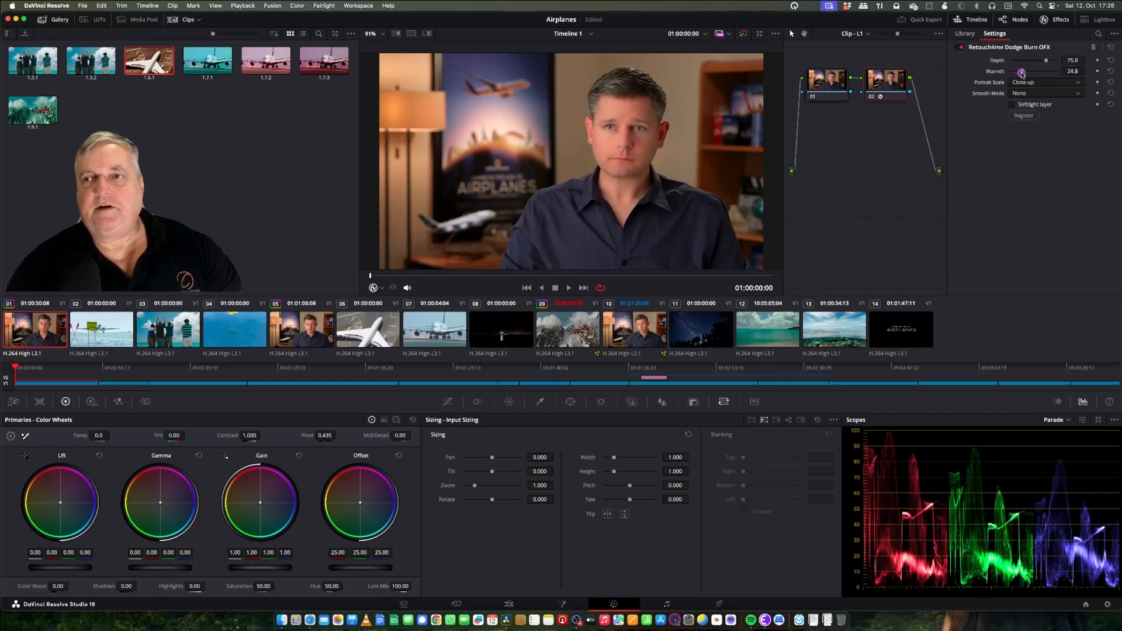
{"action": "left_click_drag", "start_coordinate": [1023, 60], "coordinate": [1058, 61]}
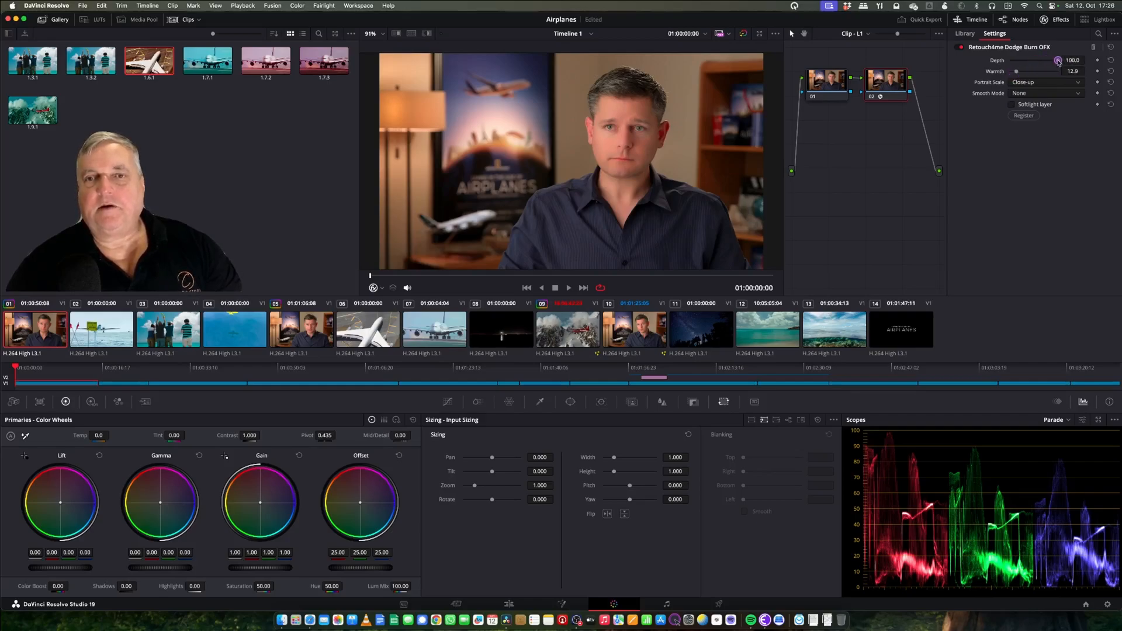
{"action": "left_click_drag", "start_coordinate": [1058, 60], "coordinate": [1054, 60]}
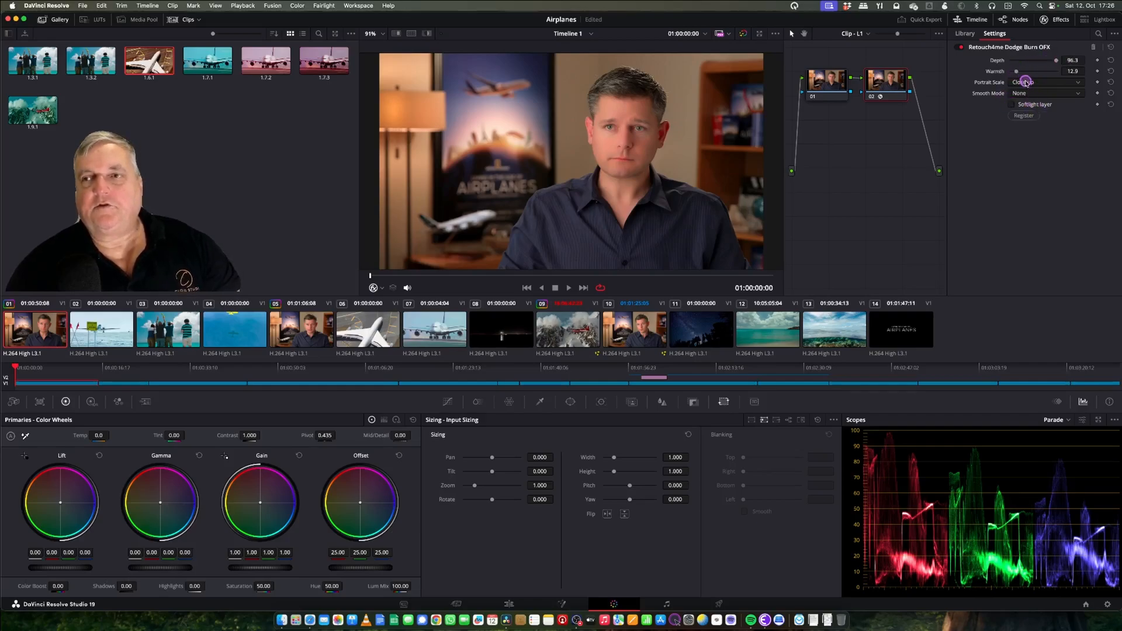
{"action": "left_click", "coordinate": [1045, 82]}
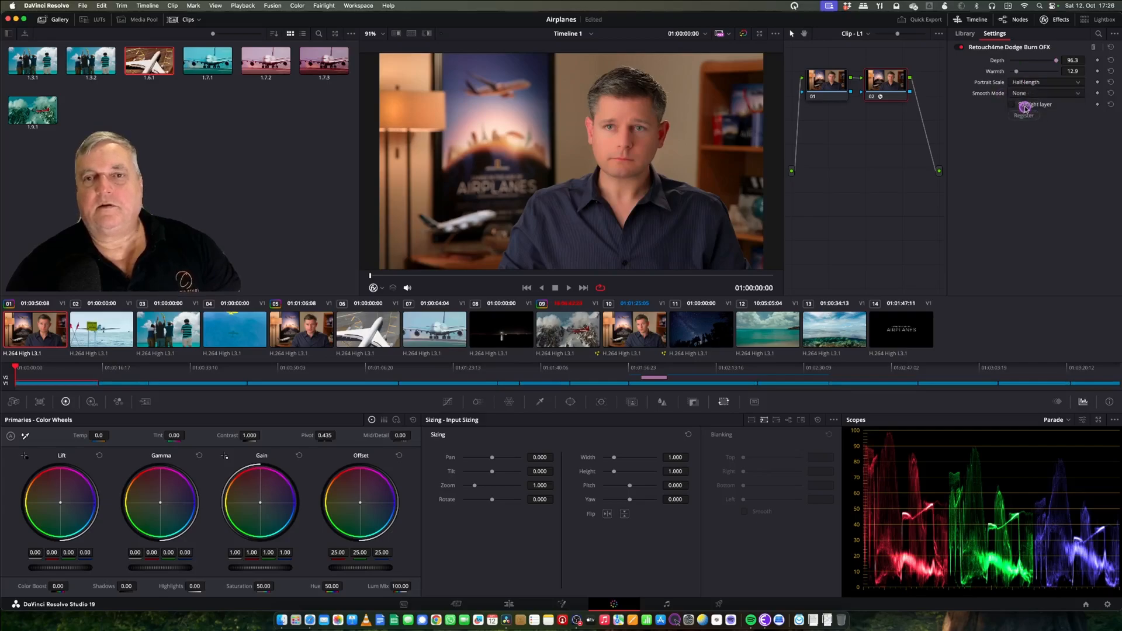
{"action": "left_click", "coordinate": [1045, 93]}
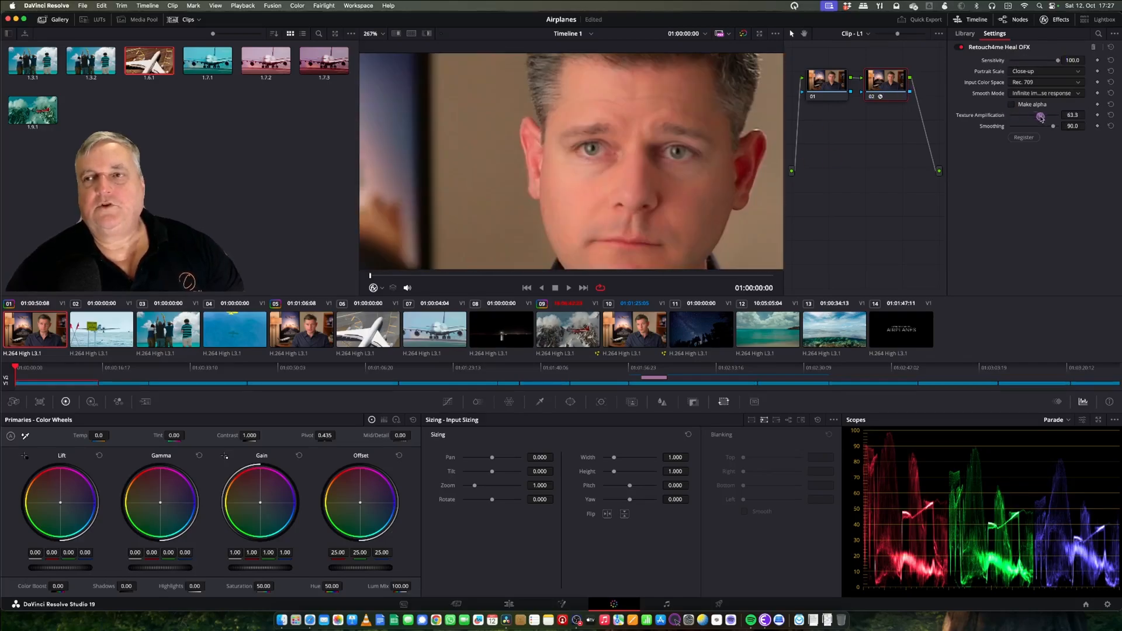
{"action": "left_click_drag", "start_coordinate": [1039, 118], "coordinate": [1052, 126]}
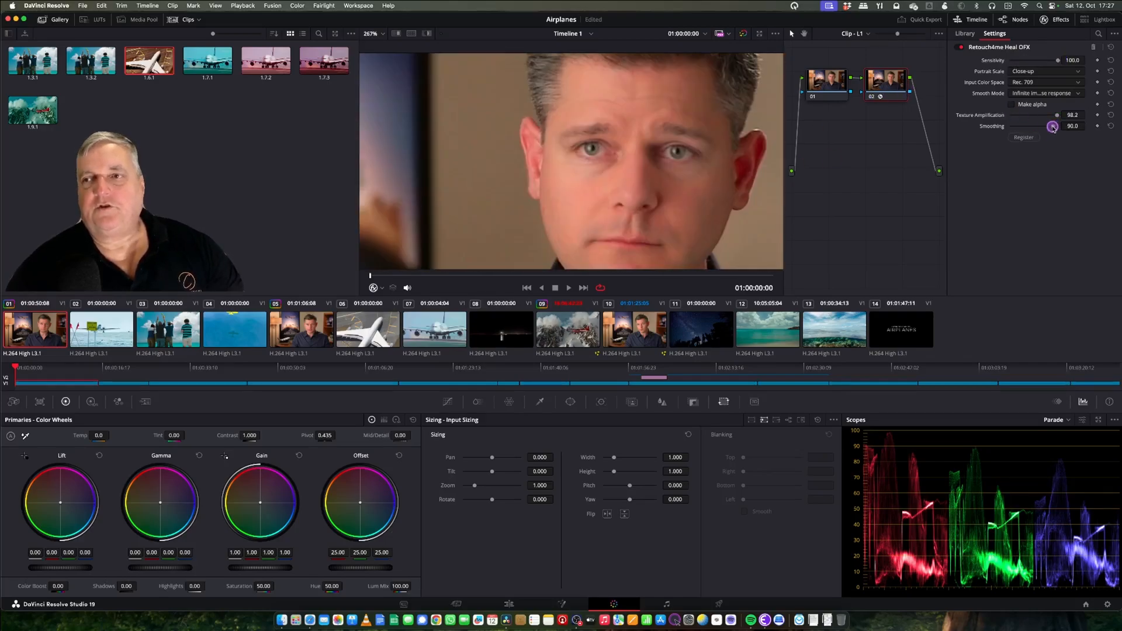
{"action": "left_click_drag", "start_coordinate": [1052, 127], "coordinate": [1100, 127]}
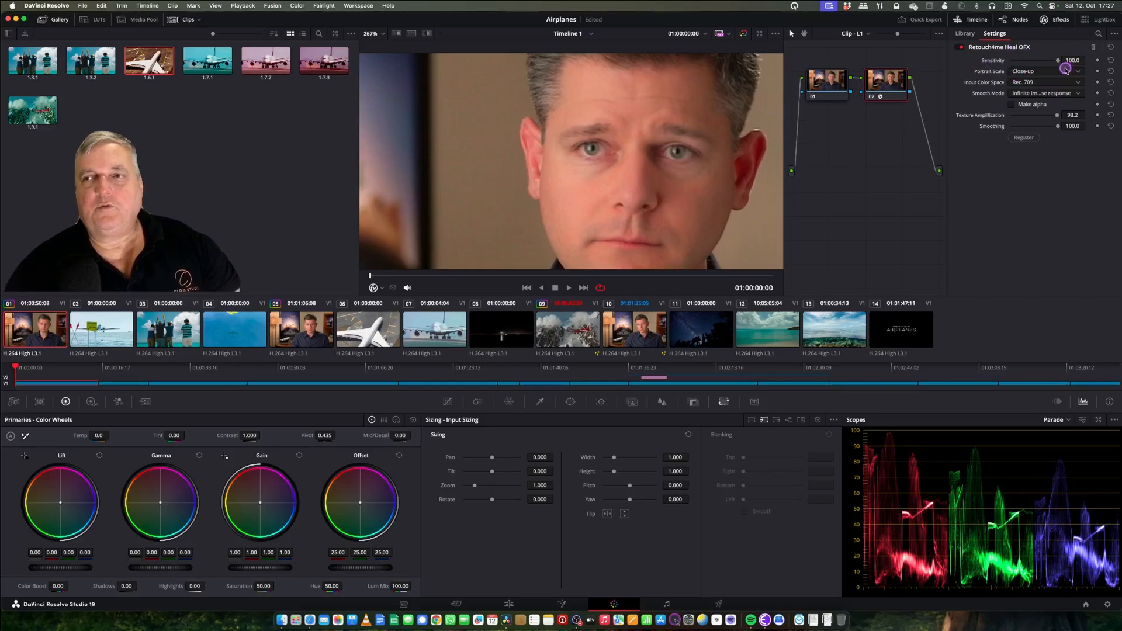
{"action": "left_click_drag", "start_coordinate": [1058, 61], "coordinate": [1057, 60]}
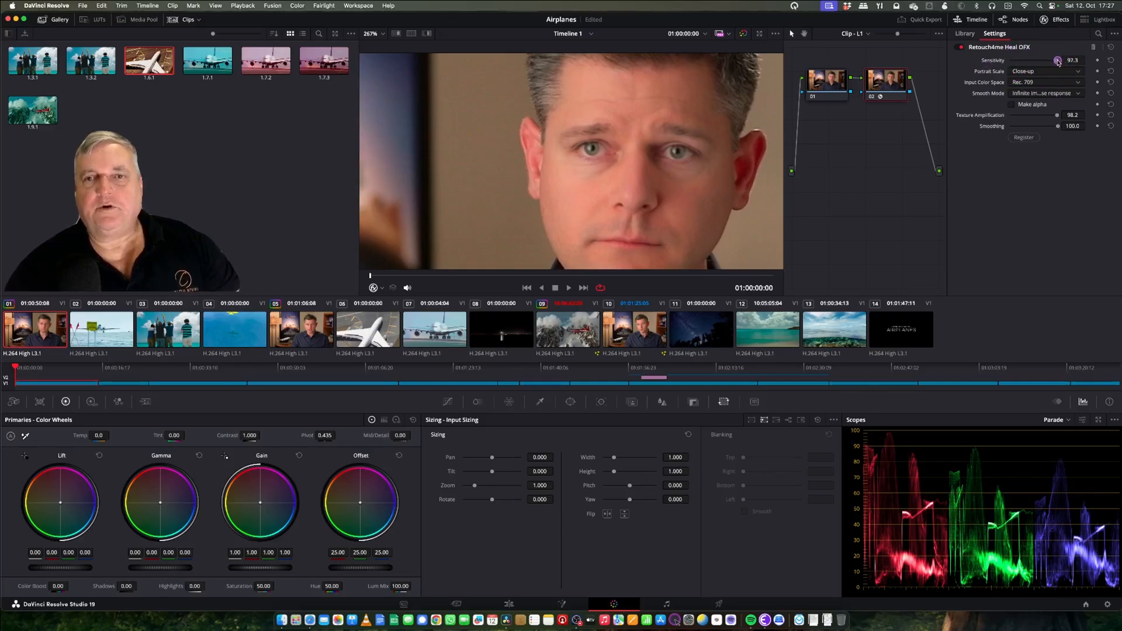
{"action": "left_click_drag", "start_coordinate": [1057, 60], "coordinate": [1024, 61]}
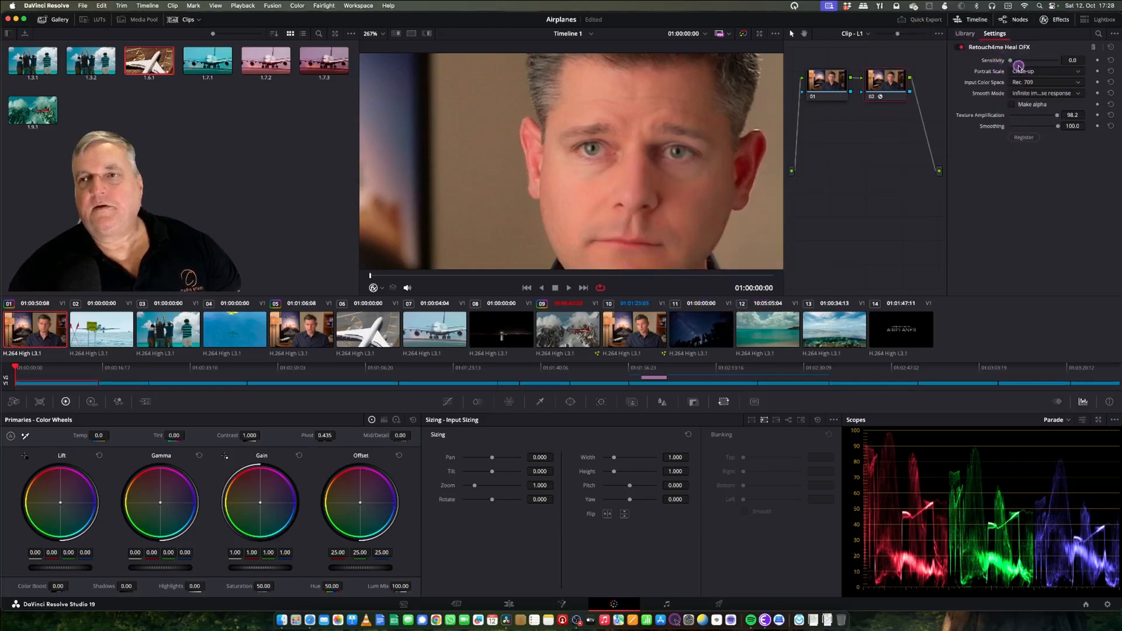
{"action": "left_click_drag", "start_coordinate": [1010, 60], "coordinate": [1083, 60]}
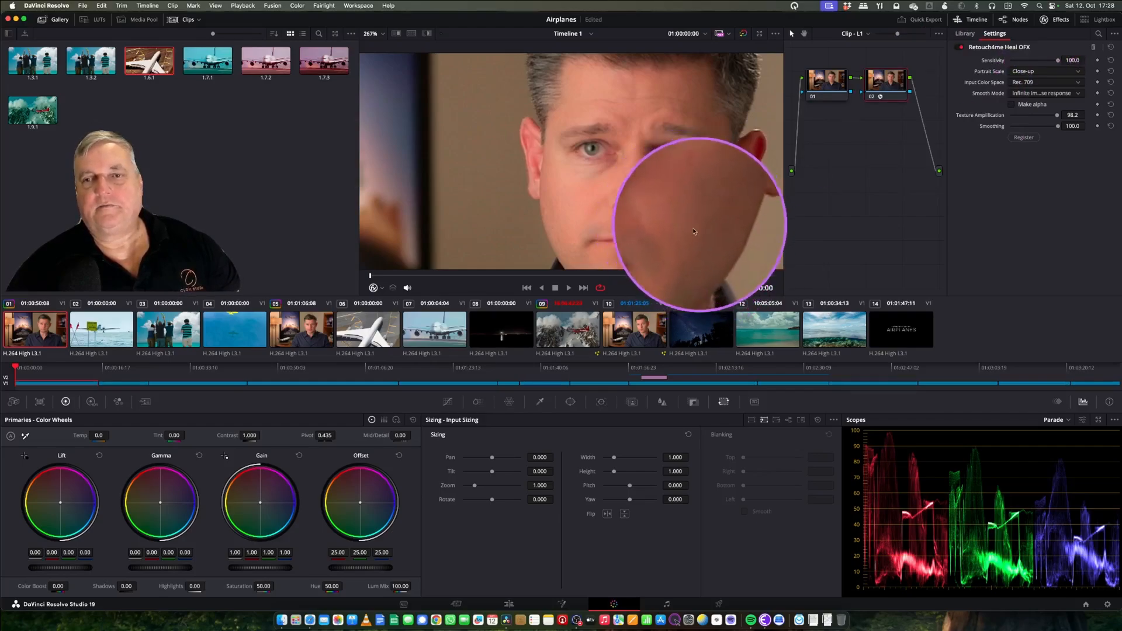
{"action": "left_click_drag", "start_coordinate": [695, 225], "coordinate": [590, 208]}
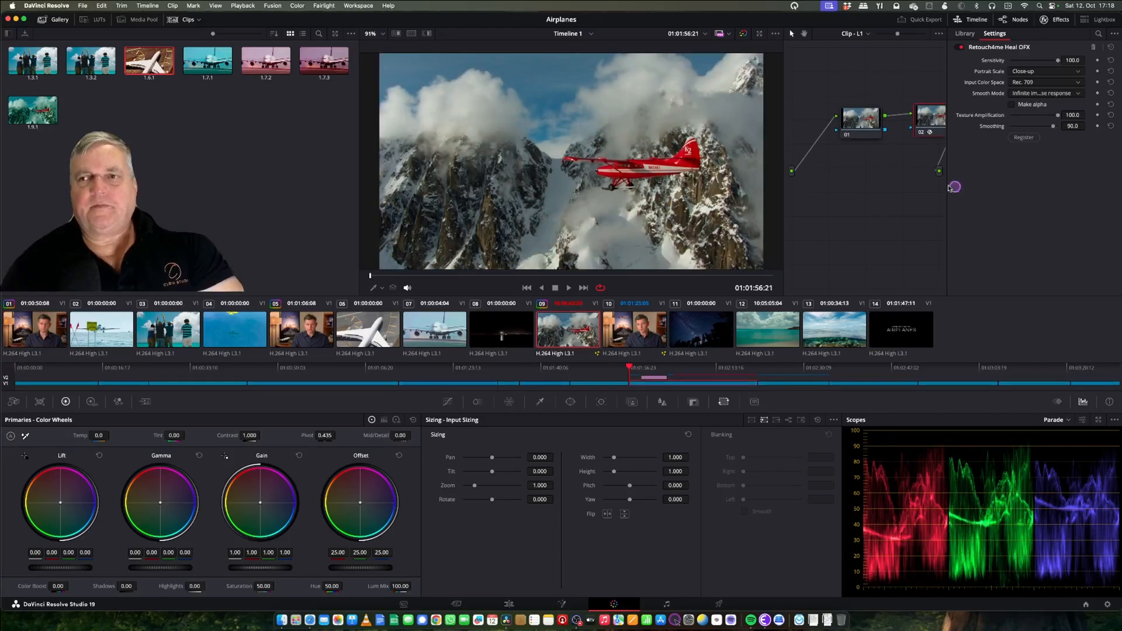
- Bring node 02 into view and apply Retouch4me Color Match OFX to it
{"action": "left_click_drag", "start_coordinate": [931, 118], "coordinate": [852, 204]}
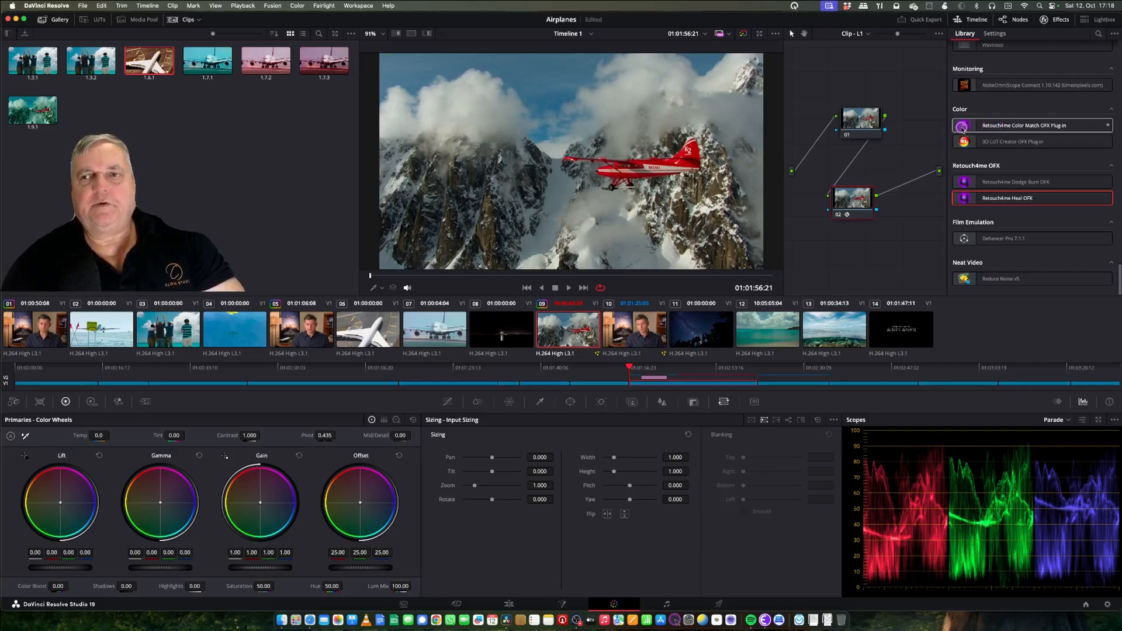
{"action": "left_click", "coordinate": [1031, 125]}
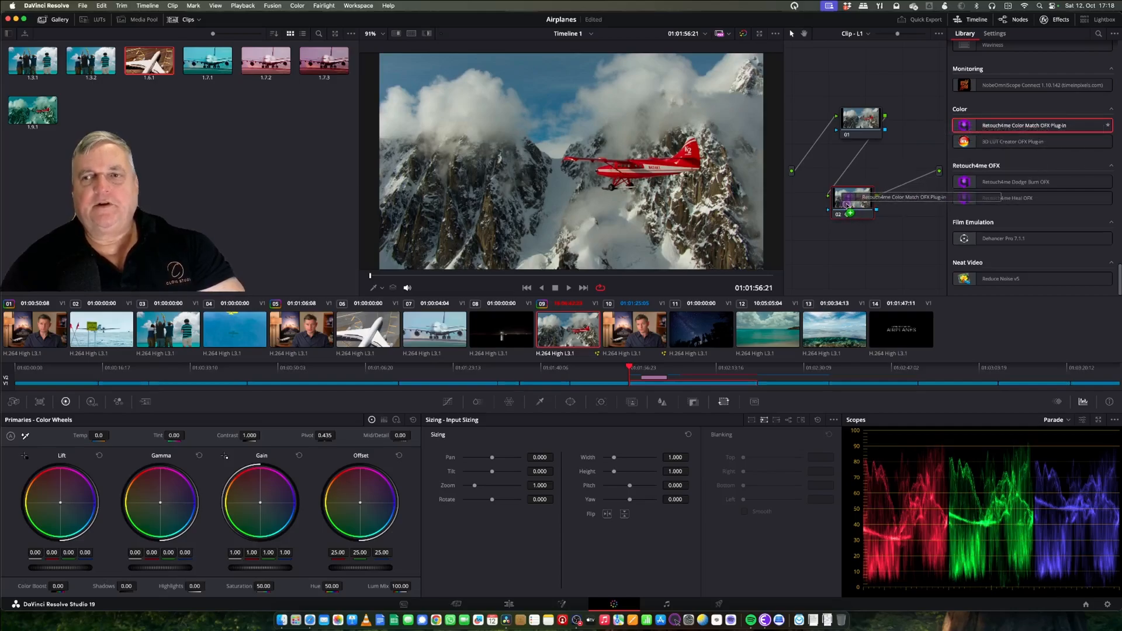
{"action": "left_click", "coordinate": [994, 33]}
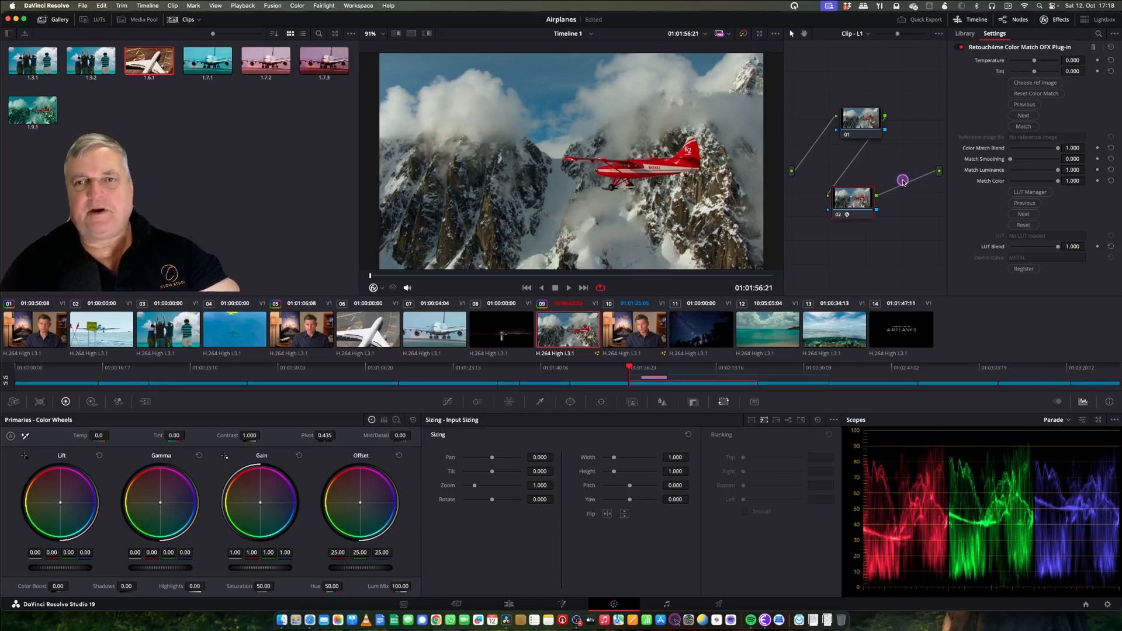
{"action": "mouse_move", "coordinate": [934, 143]}
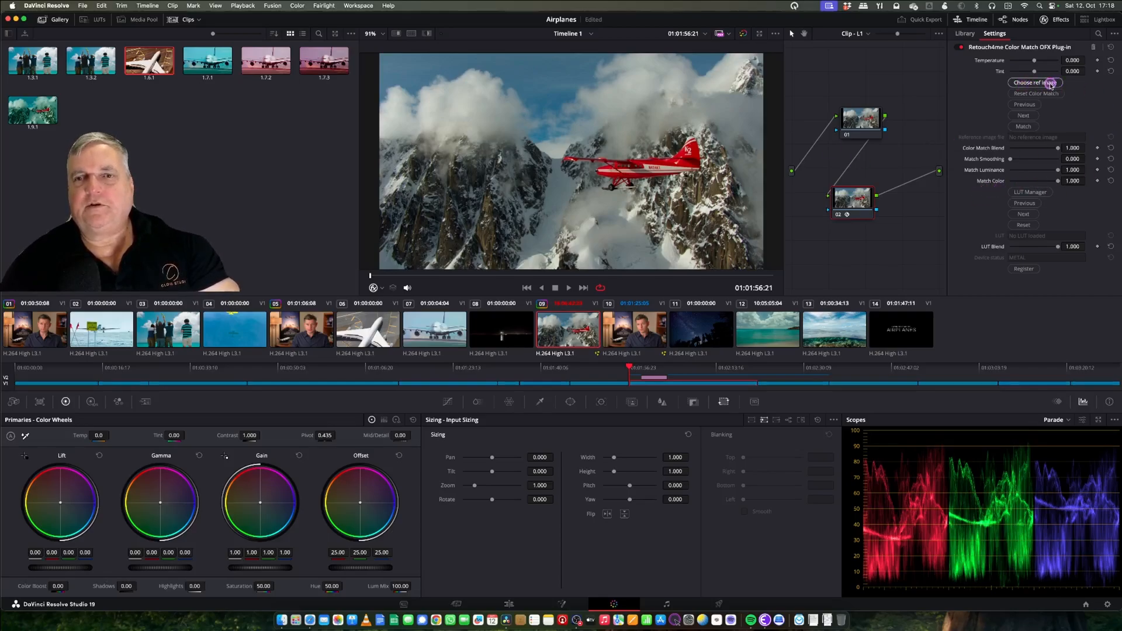
- Load test1_1.7.1.jpg from the Desktop as the Color Match reference image
{"action": "left_click", "coordinate": [1035, 83]}
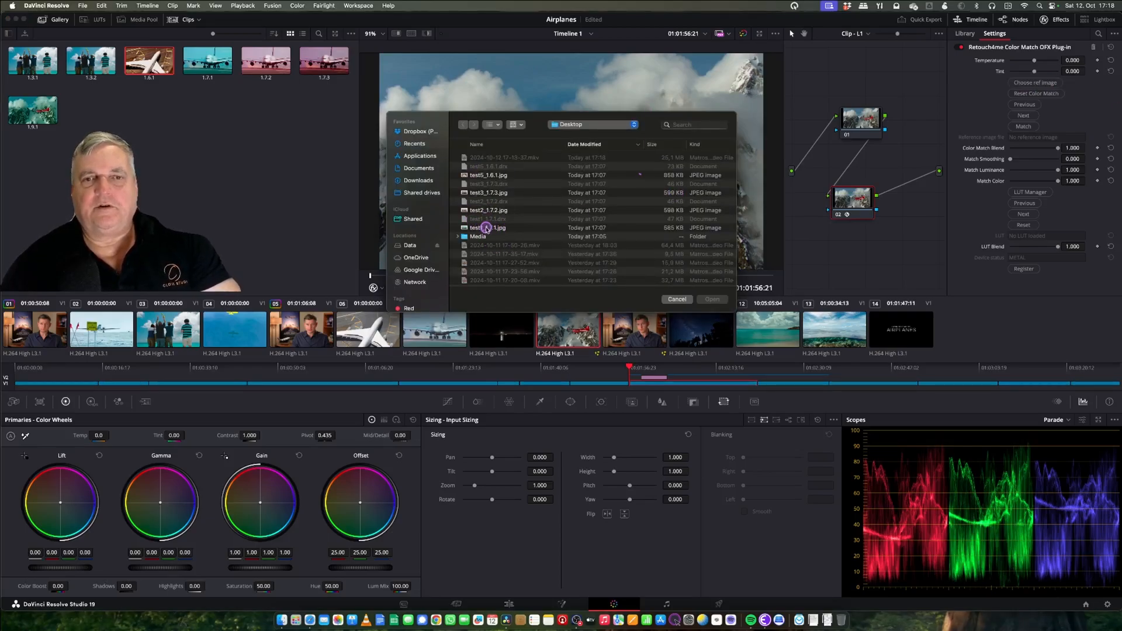
{"action": "left_click", "coordinate": [488, 227]}
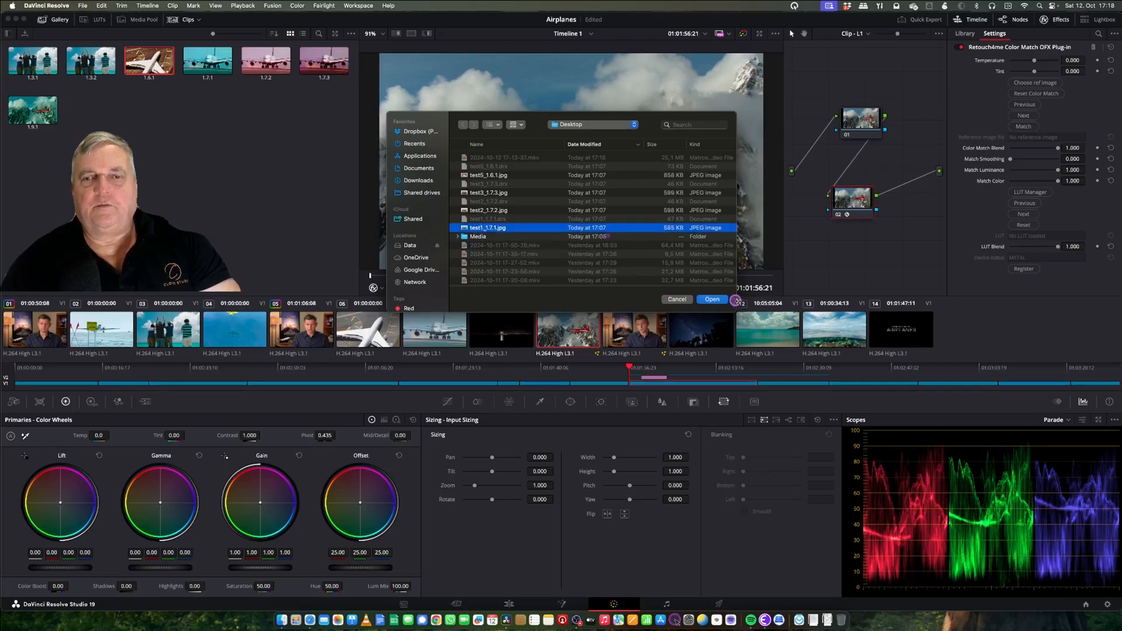
{"action": "left_click", "coordinate": [710, 299]}
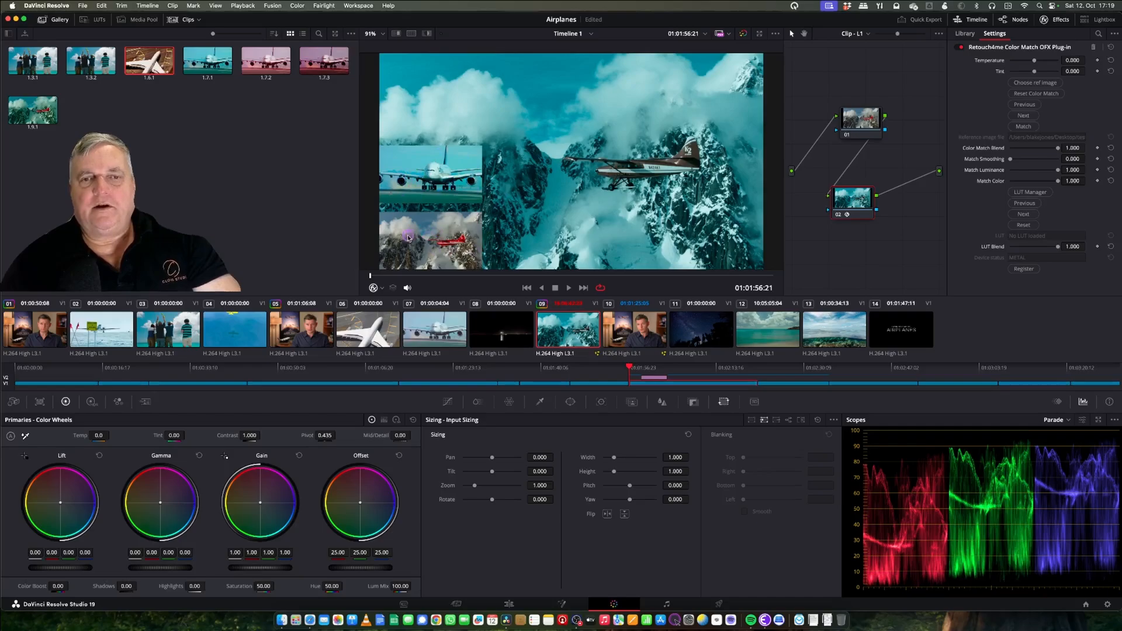
{"action": "mouse_move", "coordinate": [491, 170]}
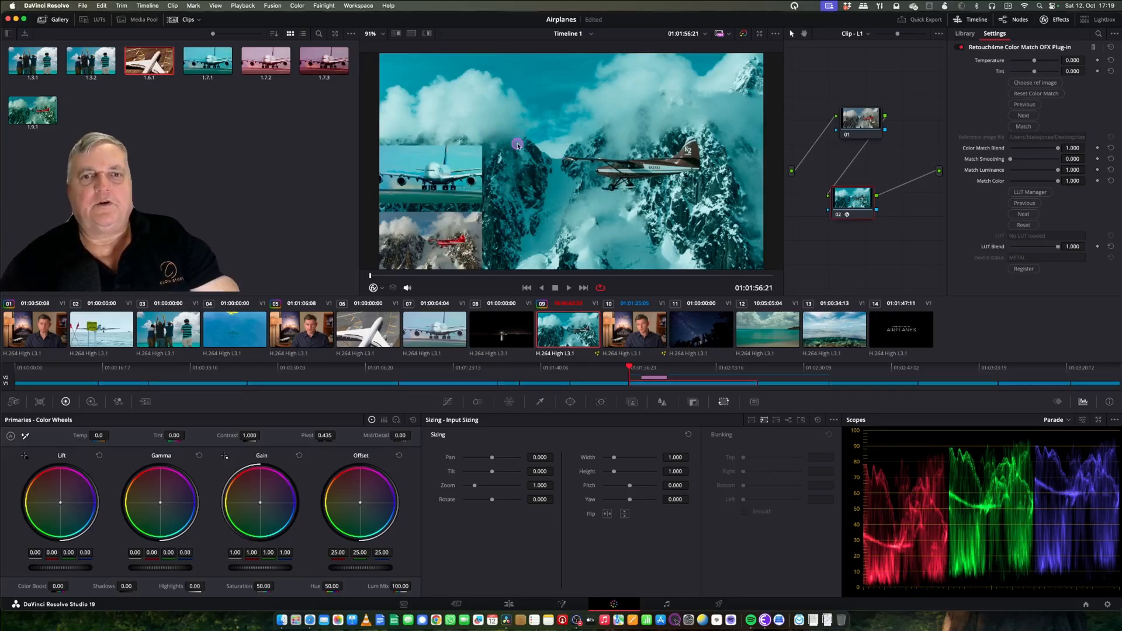
{"action": "mouse_move", "coordinate": [612, 167]}
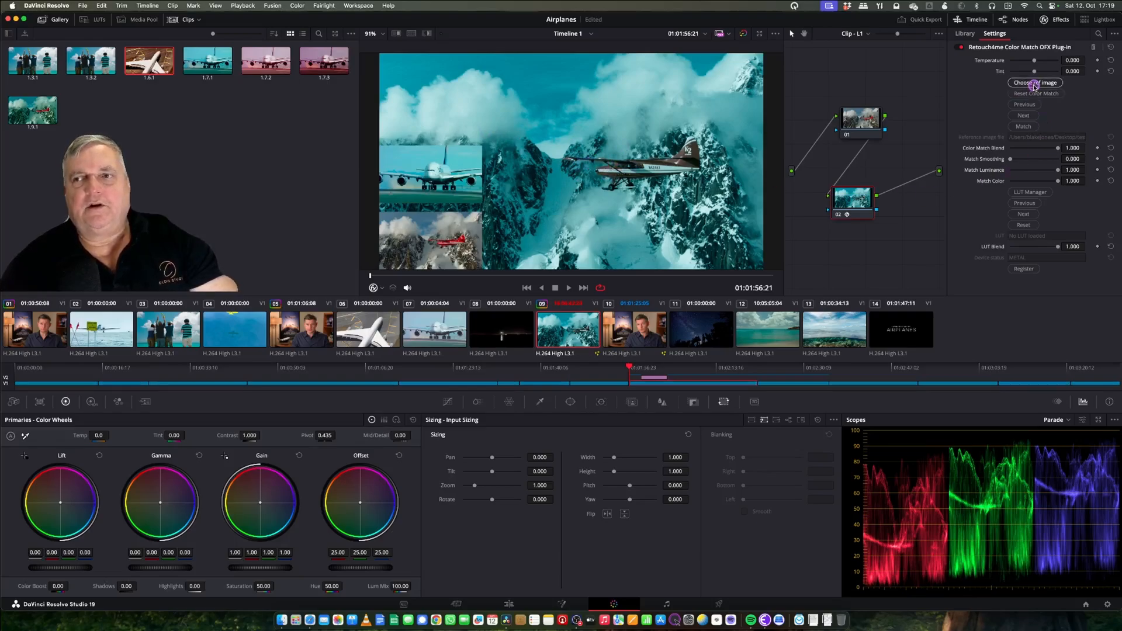
- Load test3_1.7.3.jpg as the new Color Match reference and show the cloud looks
{"action": "left_click", "coordinate": [1035, 82]}
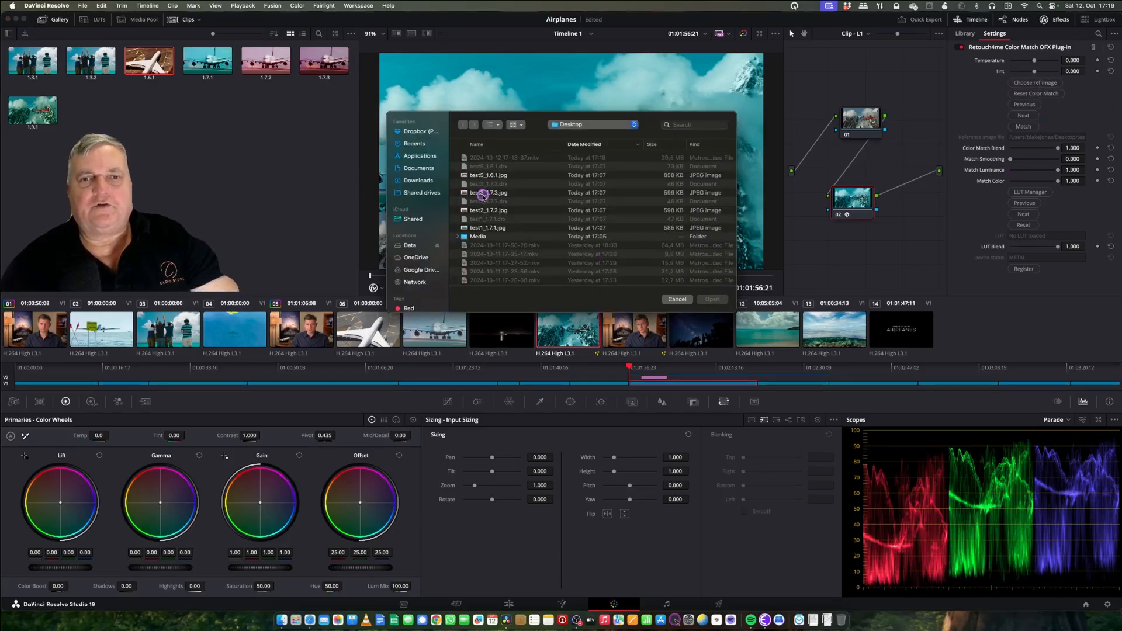
{"action": "left_click", "coordinate": [489, 192]}
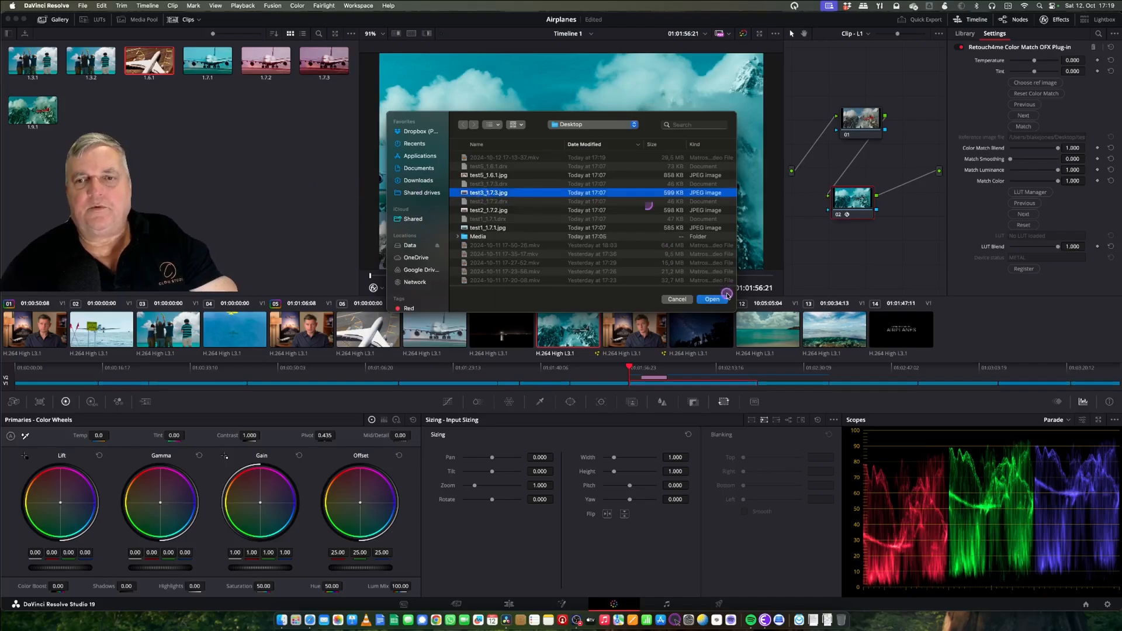
{"action": "left_click", "coordinate": [711, 299]}
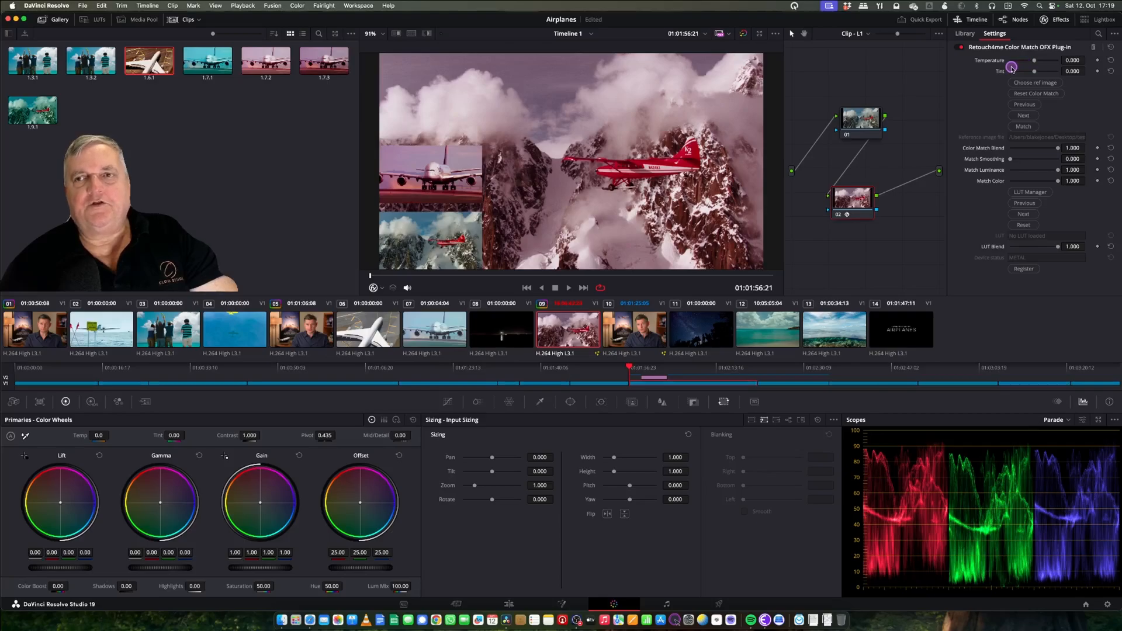
{"action": "left_click", "coordinate": [1023, 127]}
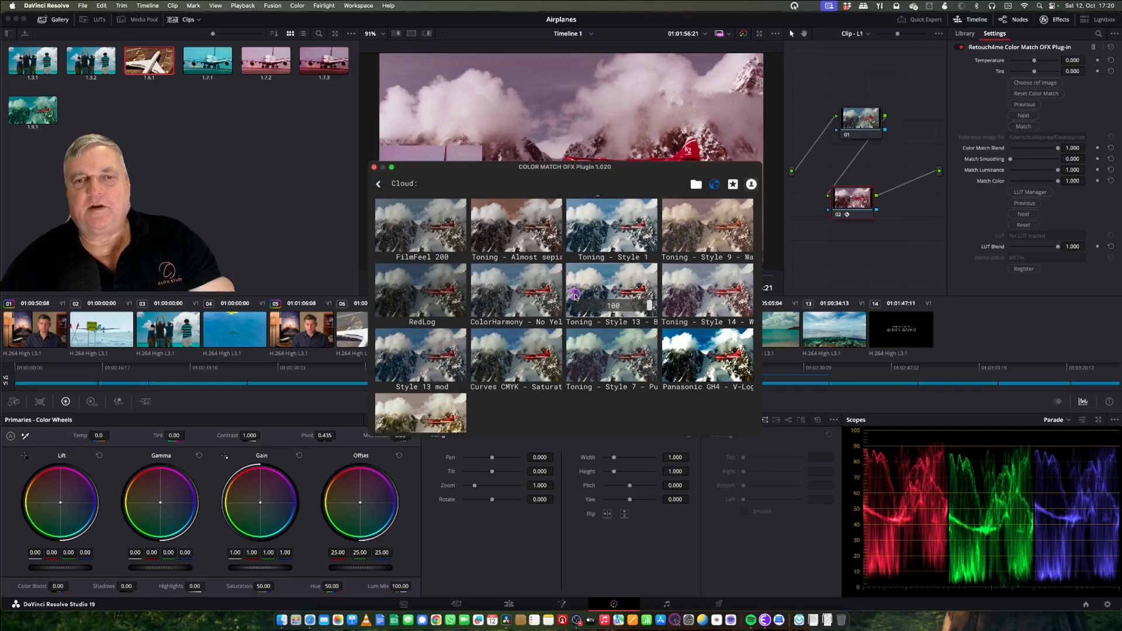
- Scroll through the Color Match cloud gallery's look thumbnails on the airplane shot
{"action": "scroll", "scroll_direction": "up", "scroll_amount": 3}
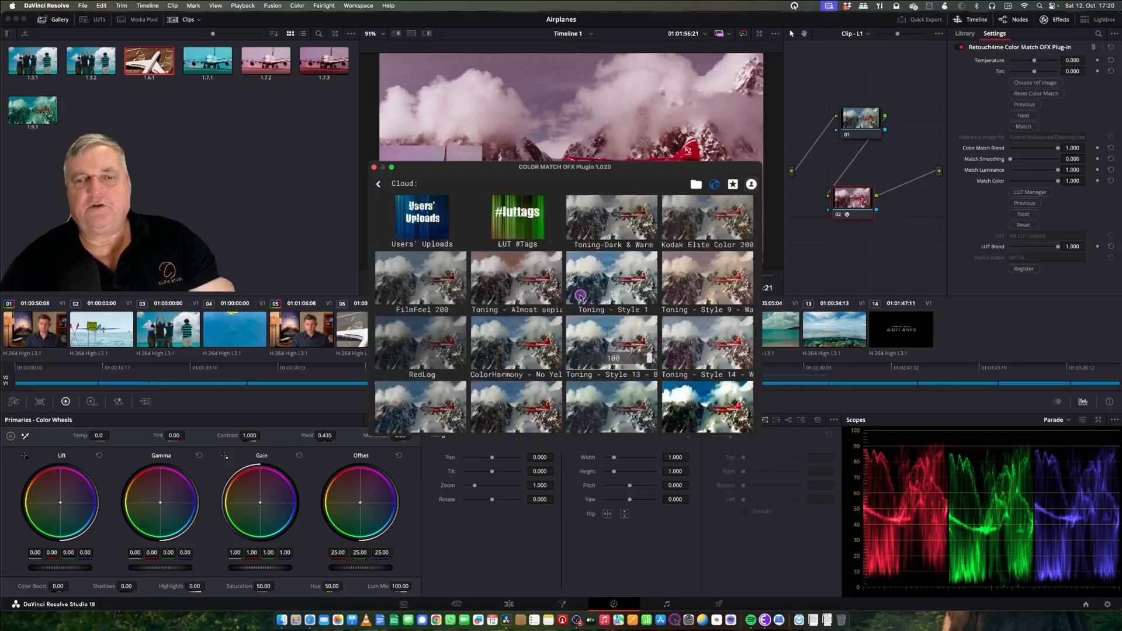
{"action": "scroll", "scroll_direction": "down", "scroll_amount": 3}
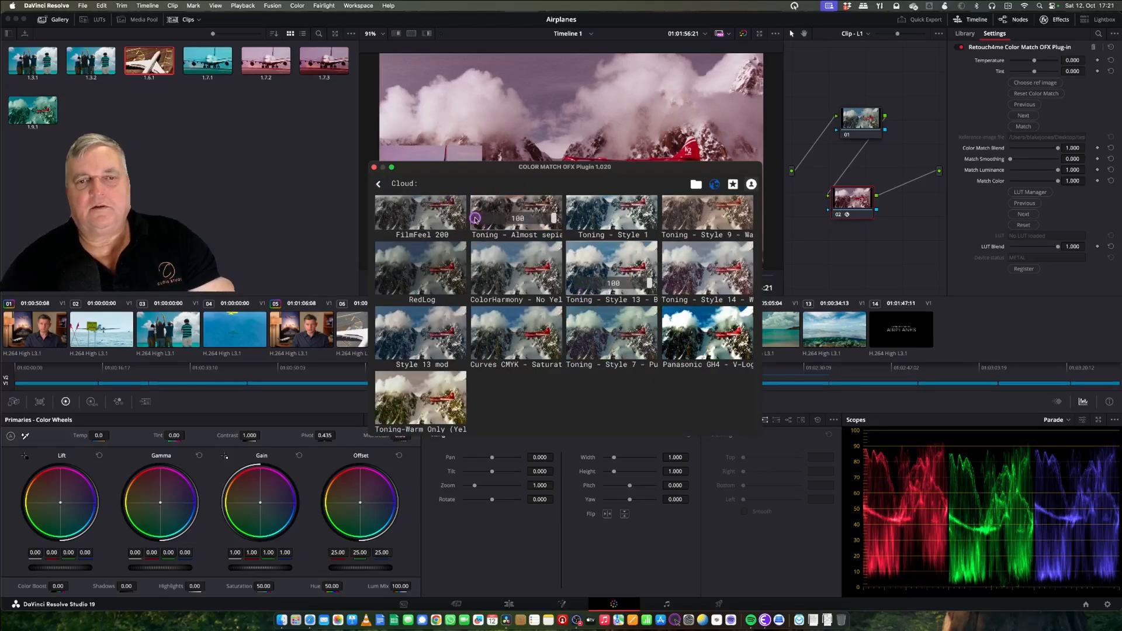